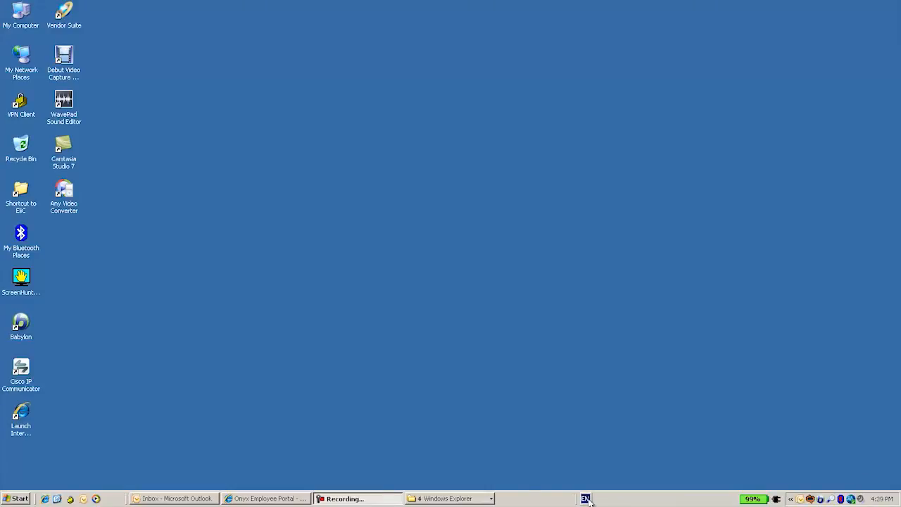
mouse_move(451, 499)
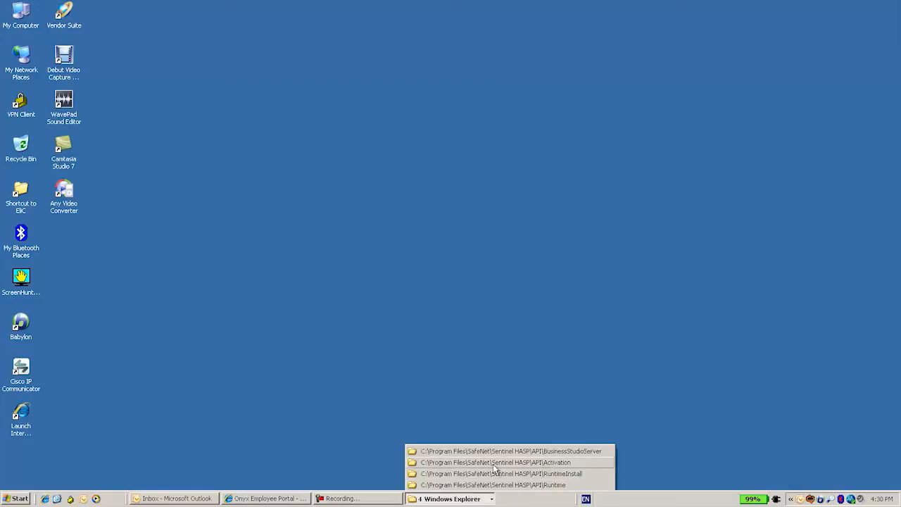
Bring up the RuntimeInstall folder and select the run-time environment help file
click(499, 474)
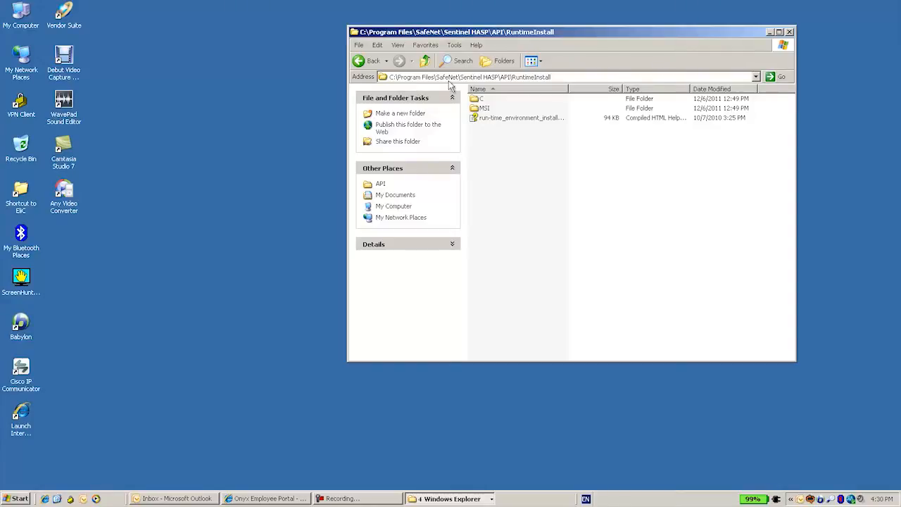
mouse_move(519, 86)
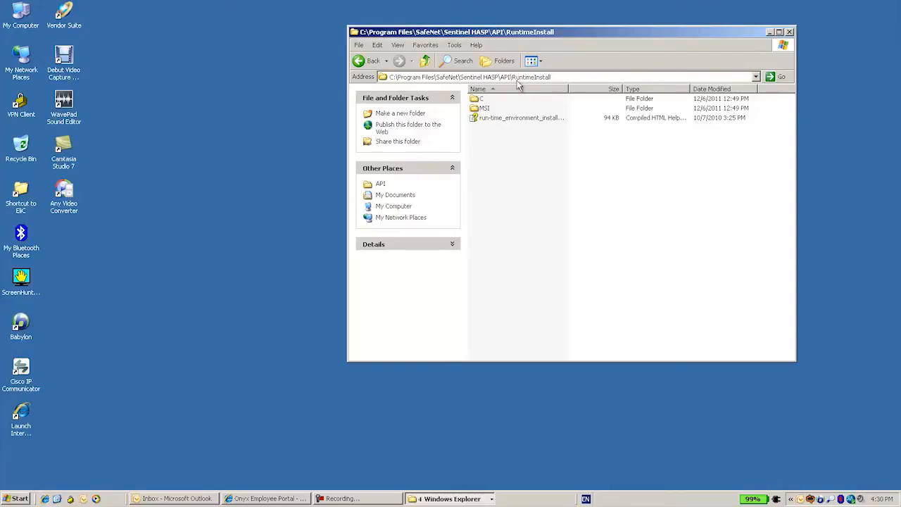
mouse_move(548, 95)
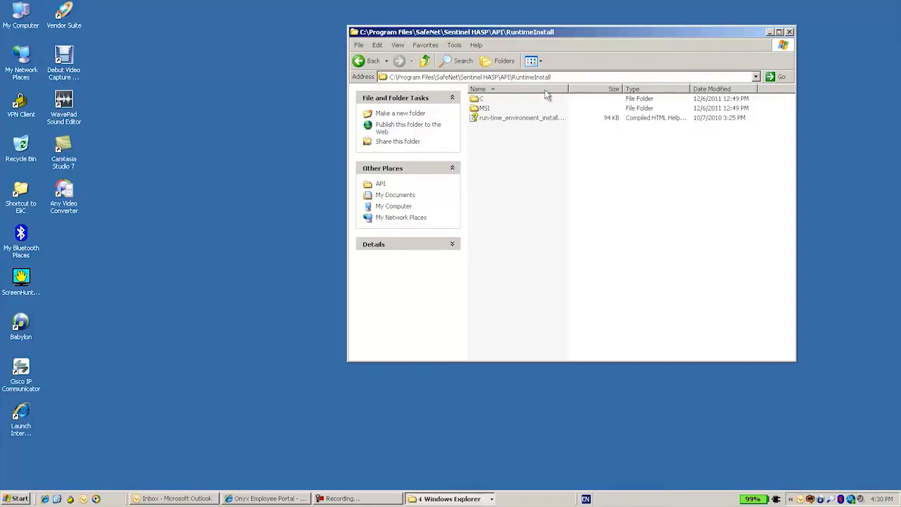
click(521, 118)
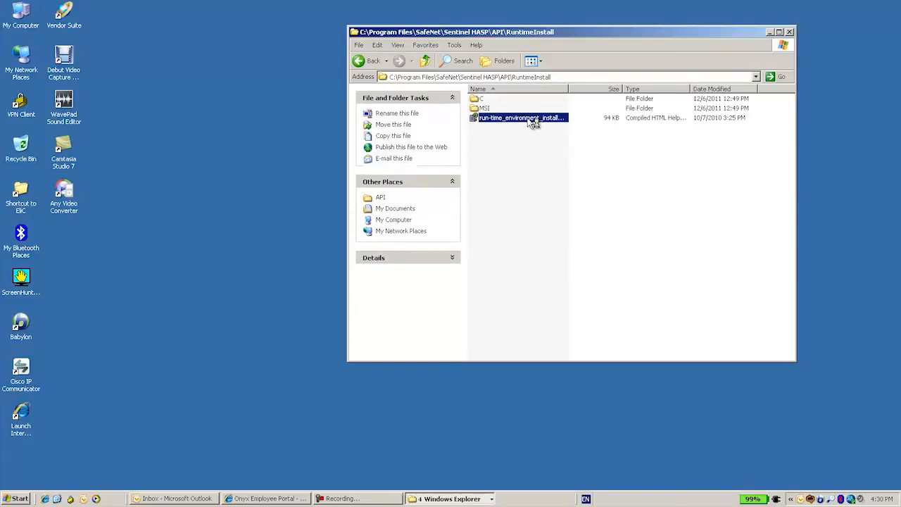
Open the installer help maximized on Error Messages and select error code 7's description
double_click(521, 117)
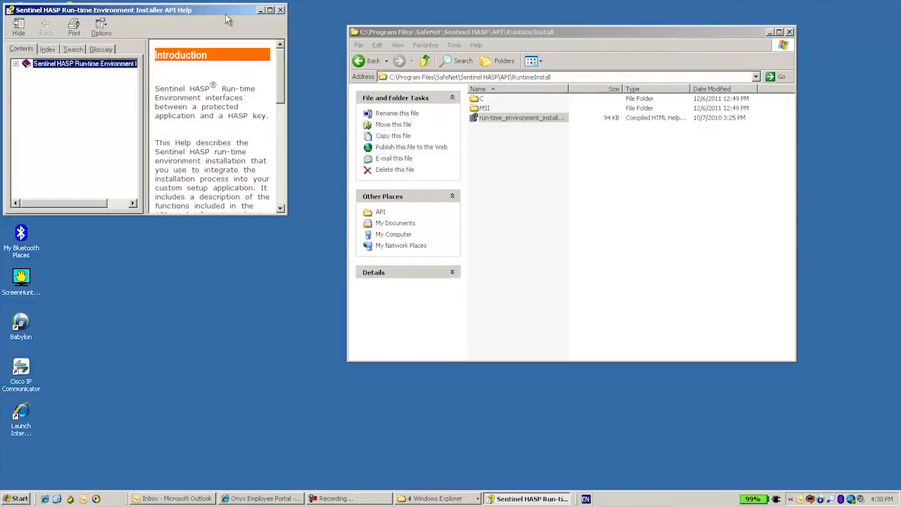
click(270, 9)
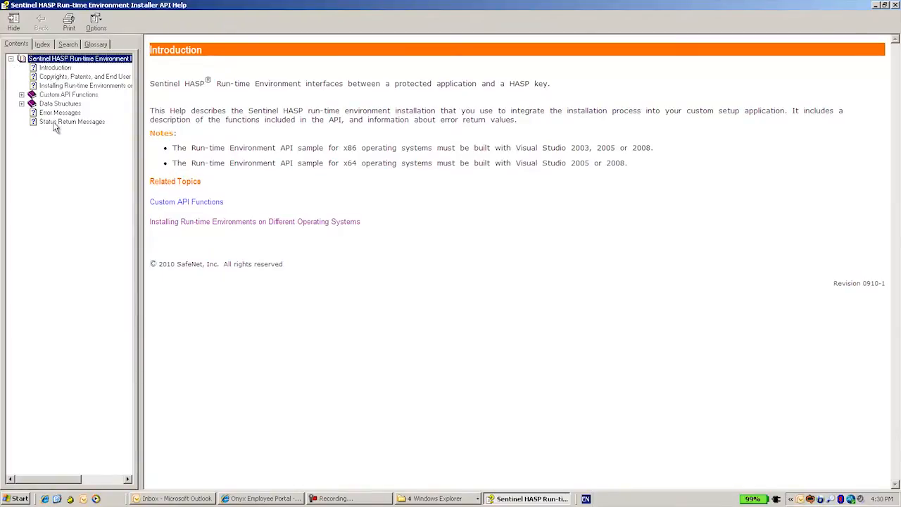
click(59, 113)
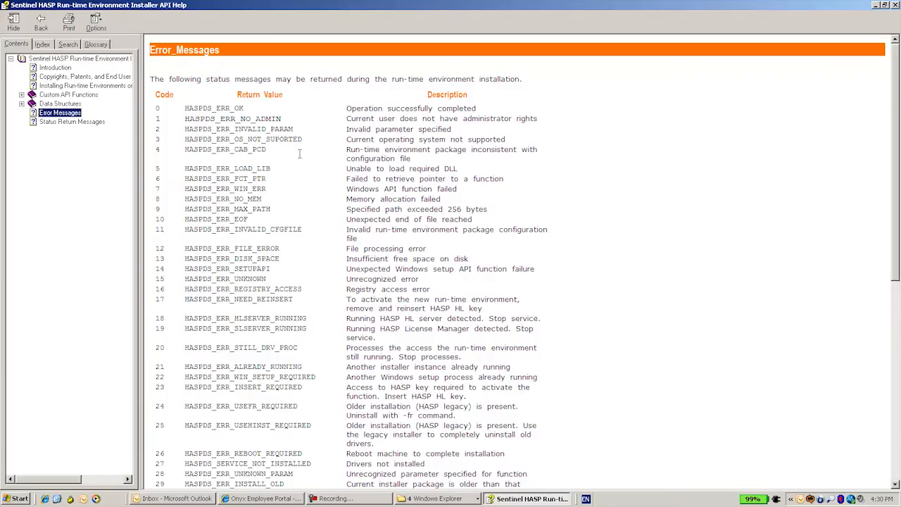
mouse_move(447, 220)
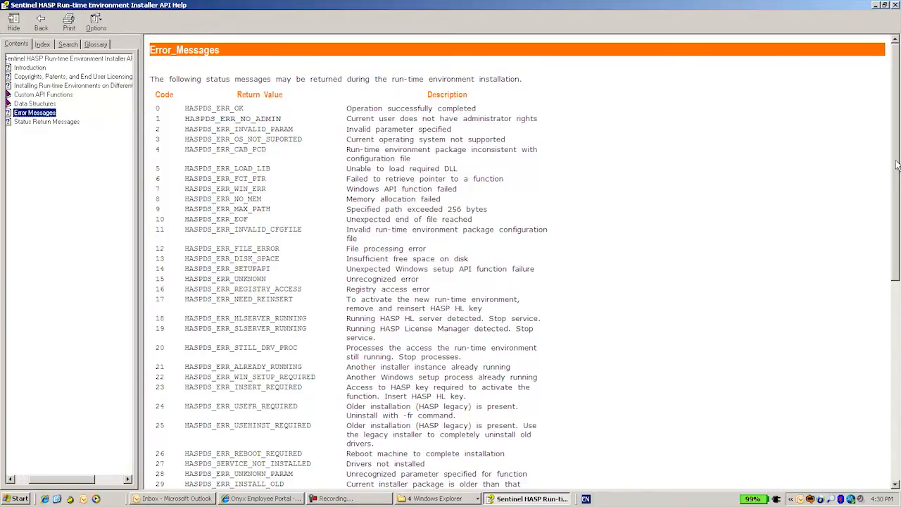
scroll(down, 3)
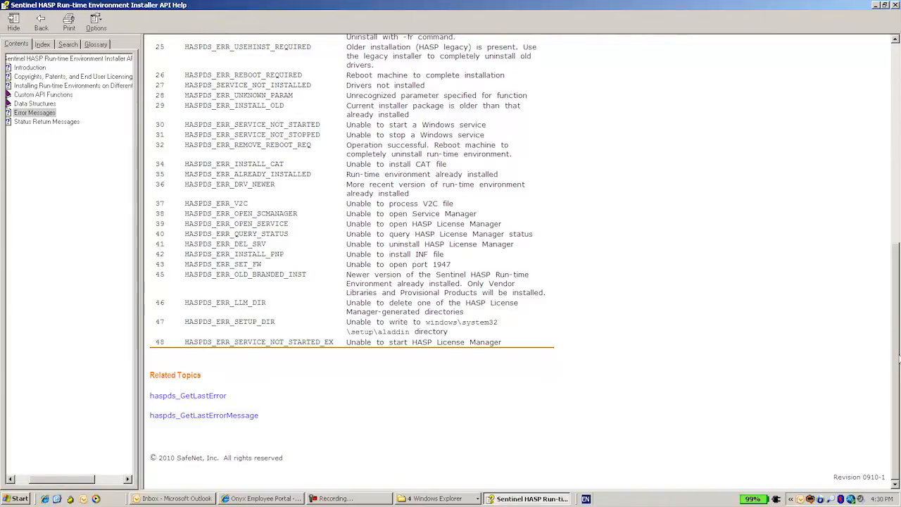
scroll(up, 3)
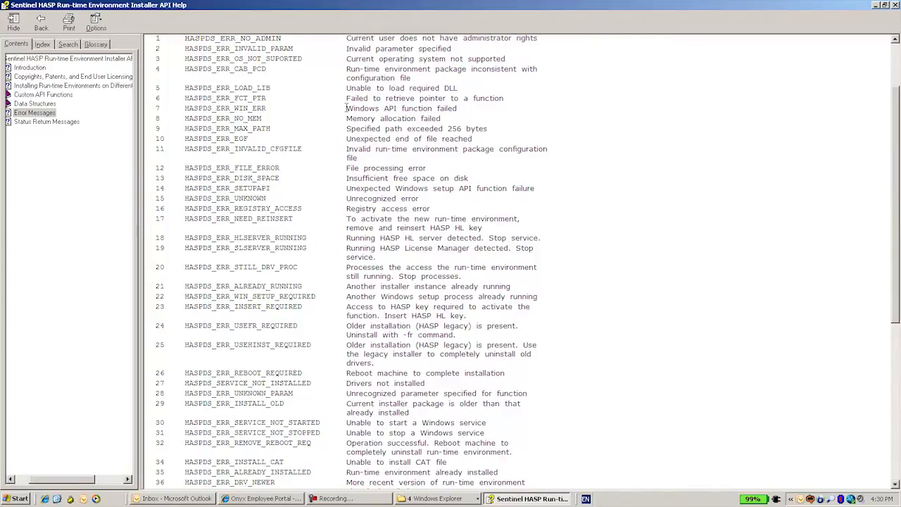
double_click(402, 108)
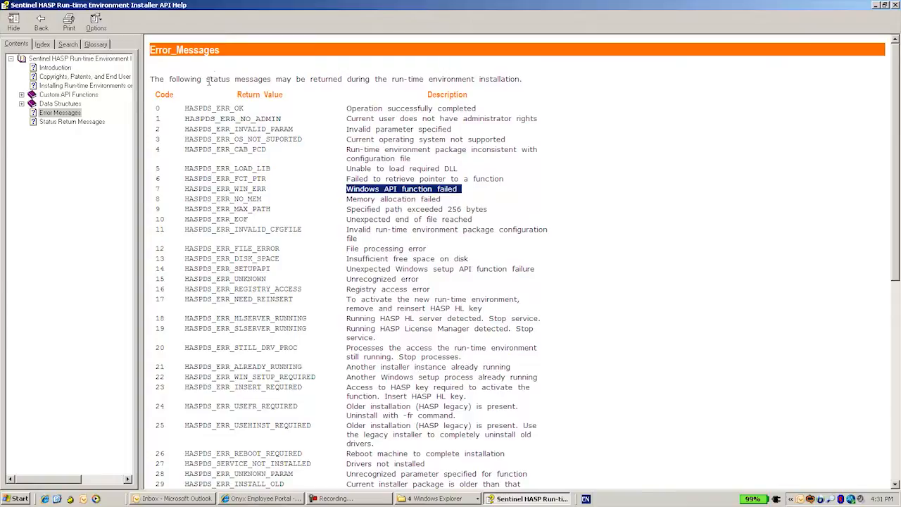
mouse_move(235, 71)
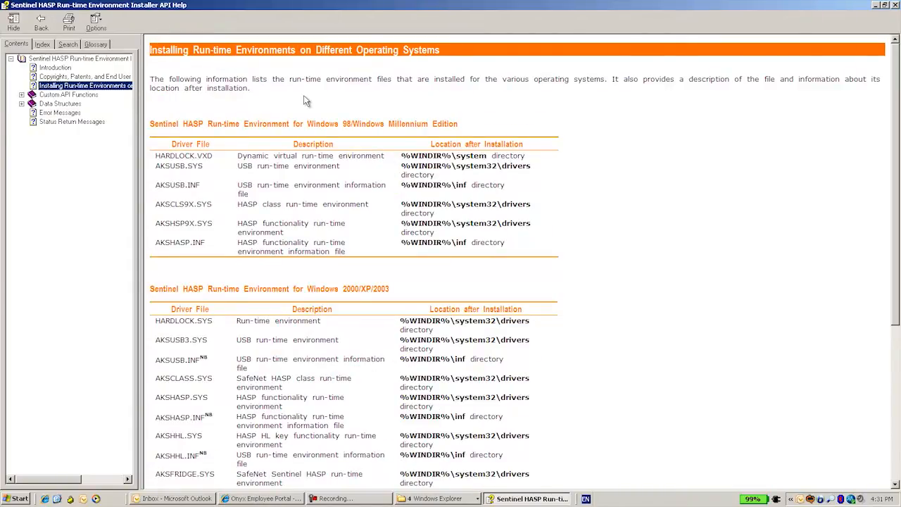
mouse_move(562, 145)
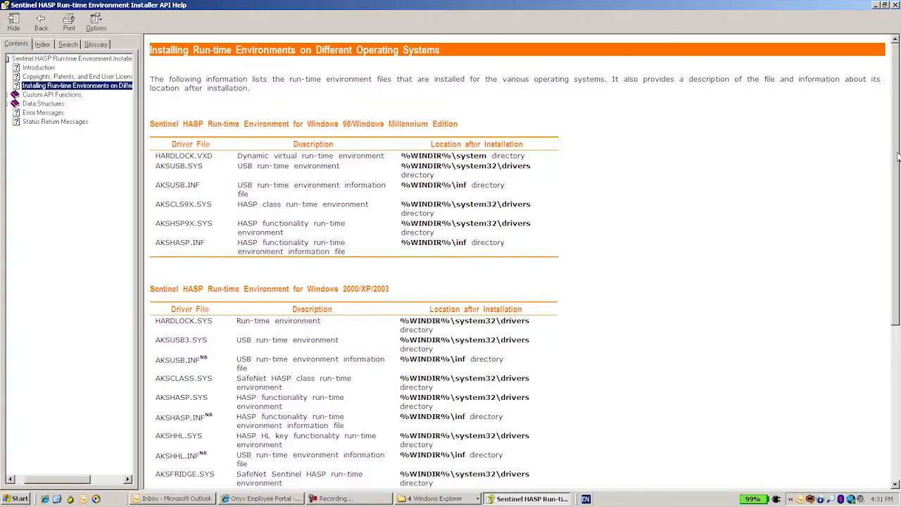
Scroll through the Installing Run-time Environments on Different Operating Systems page
scroll(down, 3)
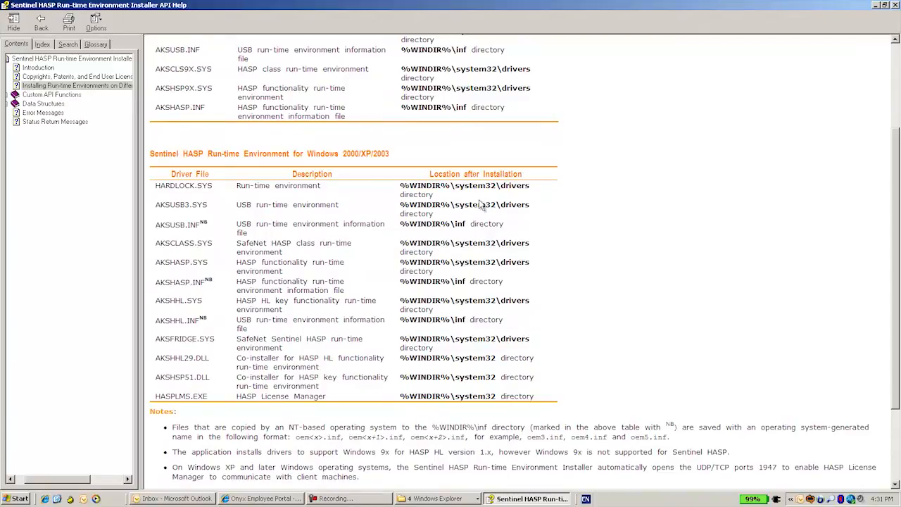
mouse_move(157, 185)
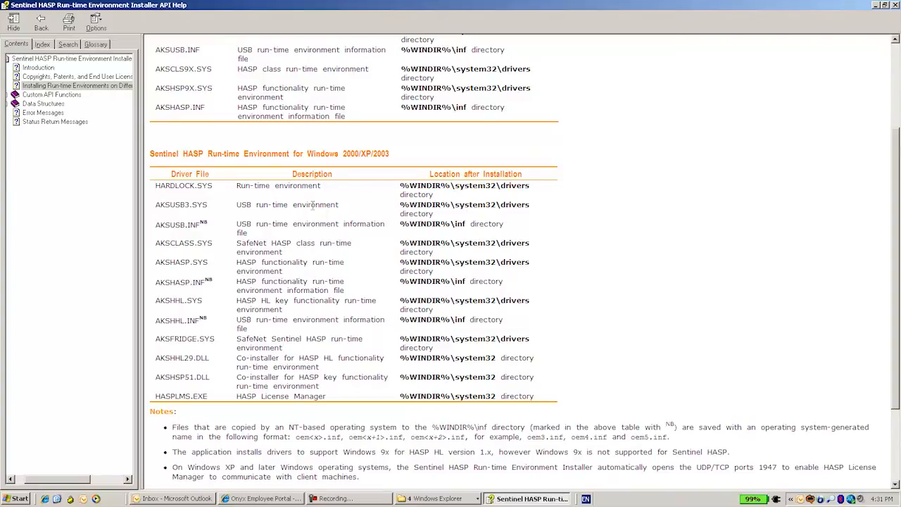
mouse_move(540, 223)
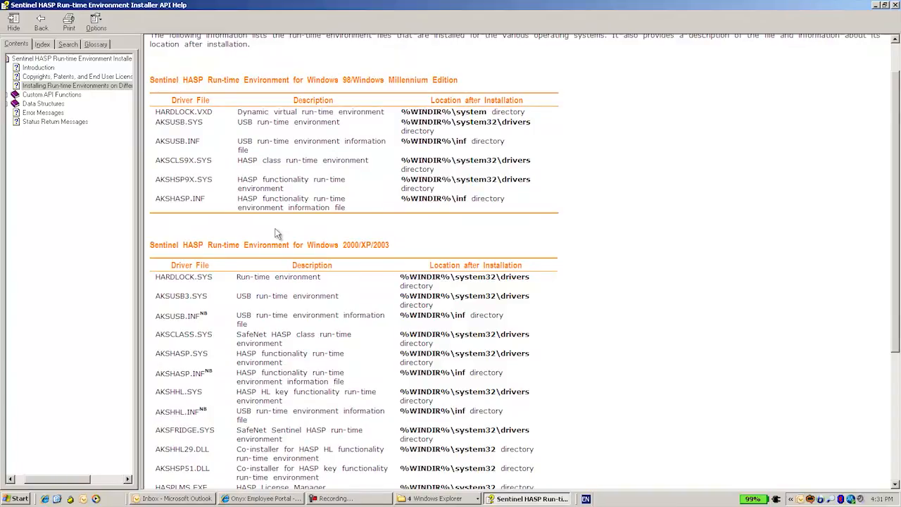
mouse_move(878, 45)
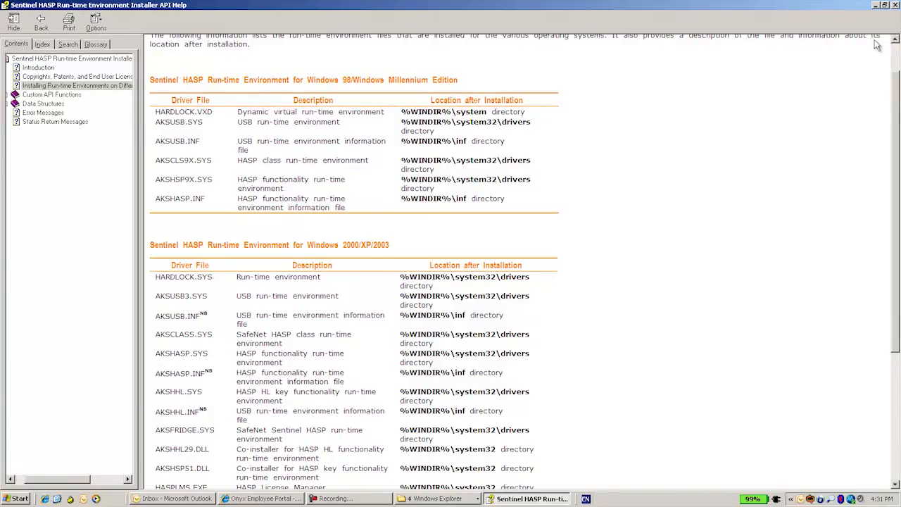
mouse_move(826, 105)
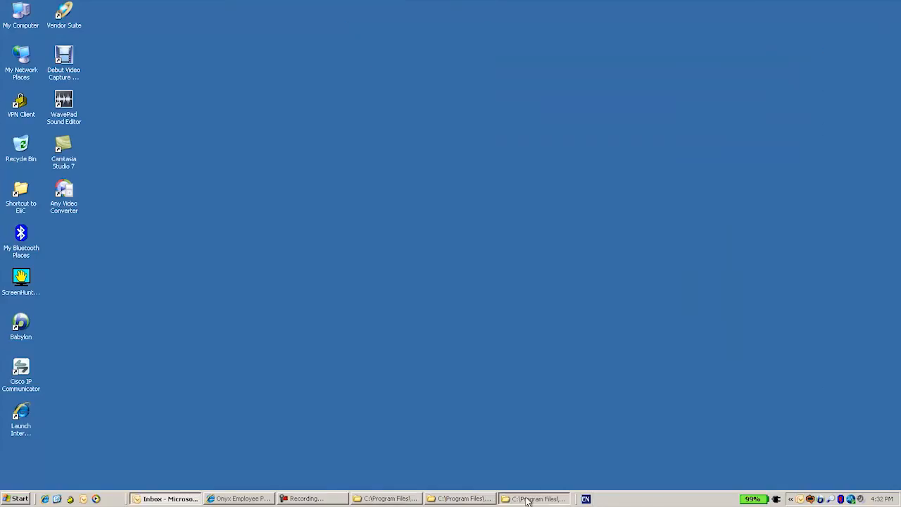
Switch to the BusinessStudioServer folder and open business_studio_server_api help
click(535, 498)
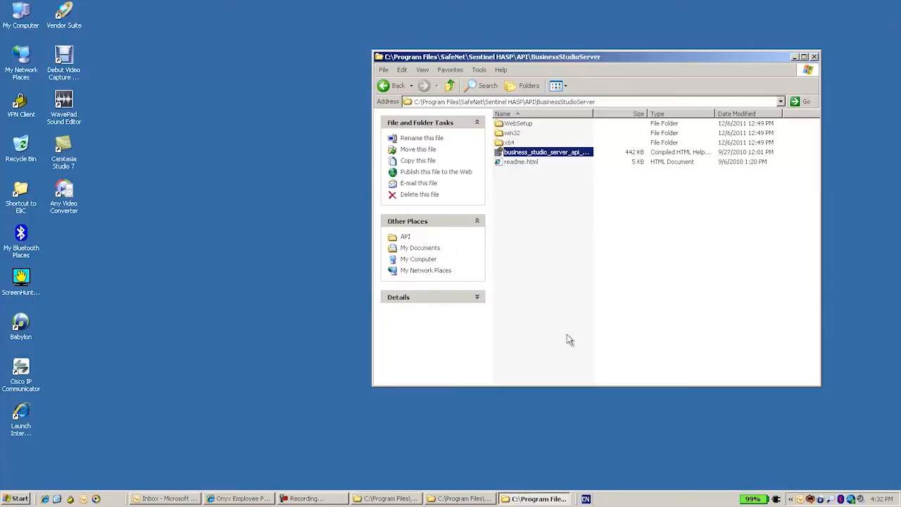
mouse_move(550, 115)
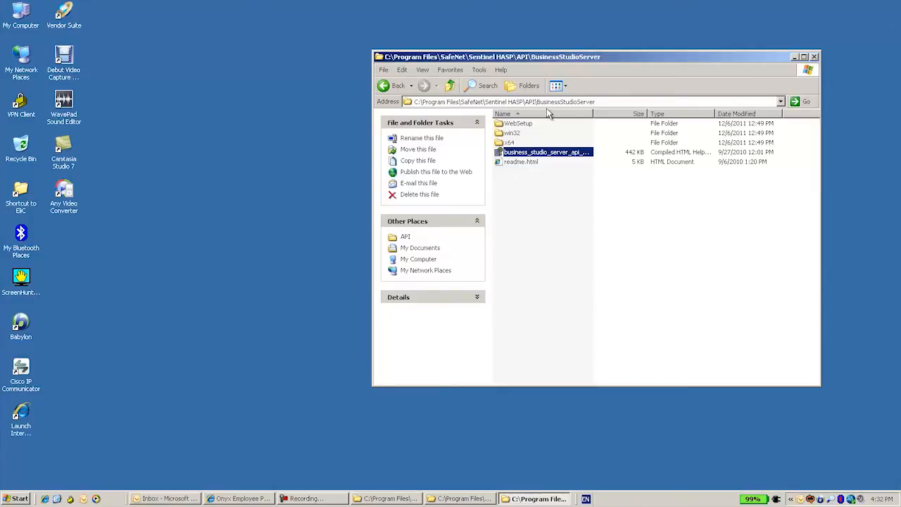
mouse_move(550, 114)
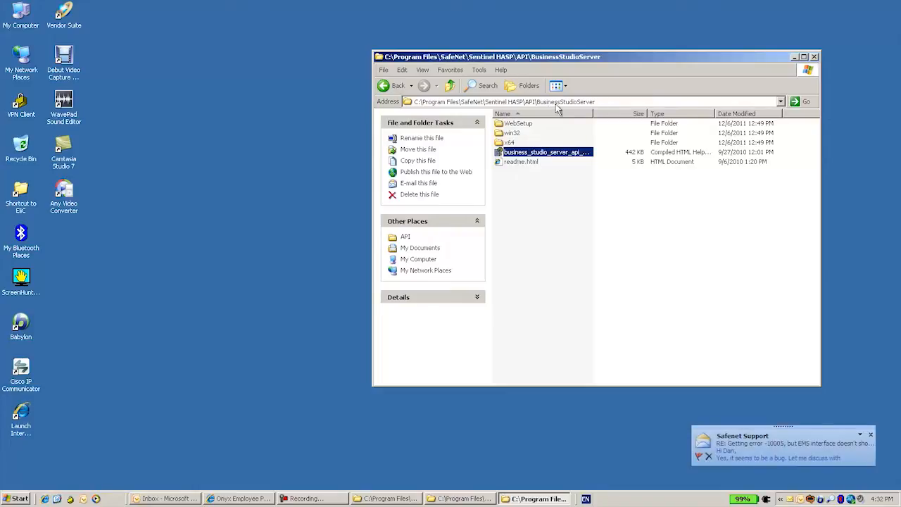
mouse_move(469, 111)
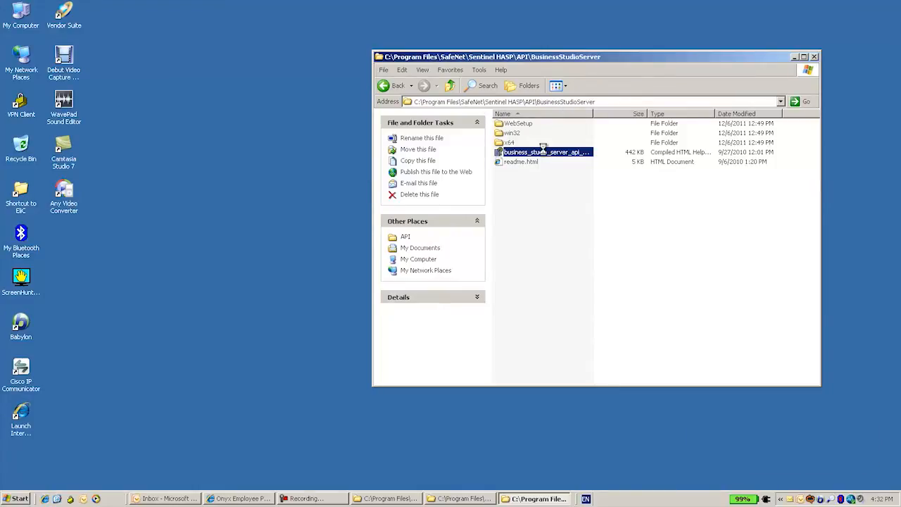
double_click(546, 152)
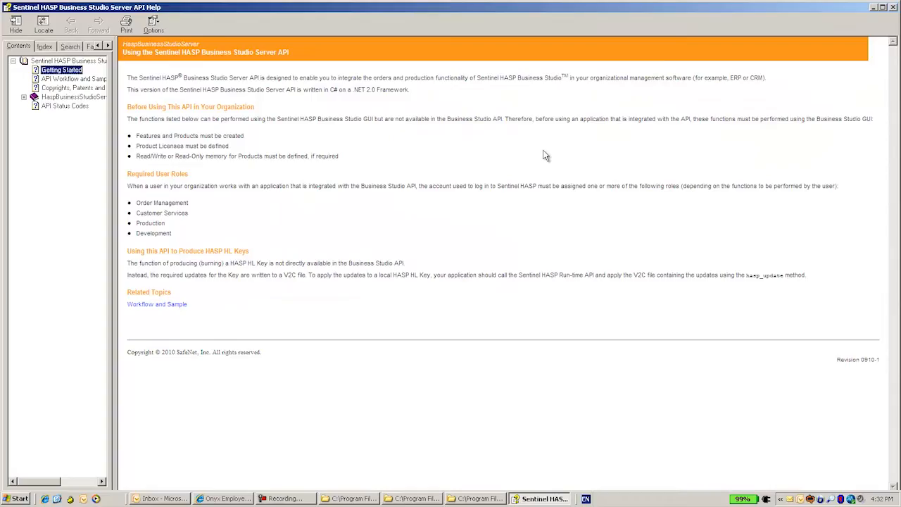
Show API Status Codes and scroll past codes 80 through 276
click(65, 105)
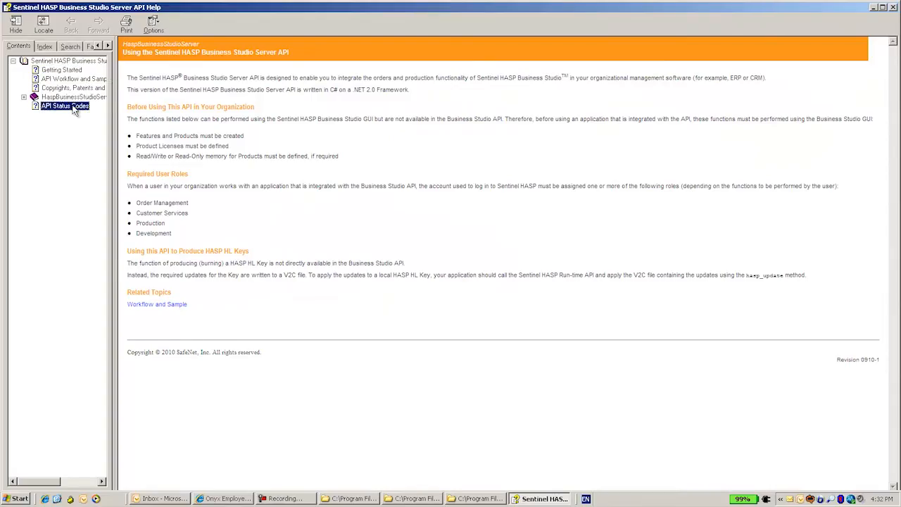
click(64, 105)
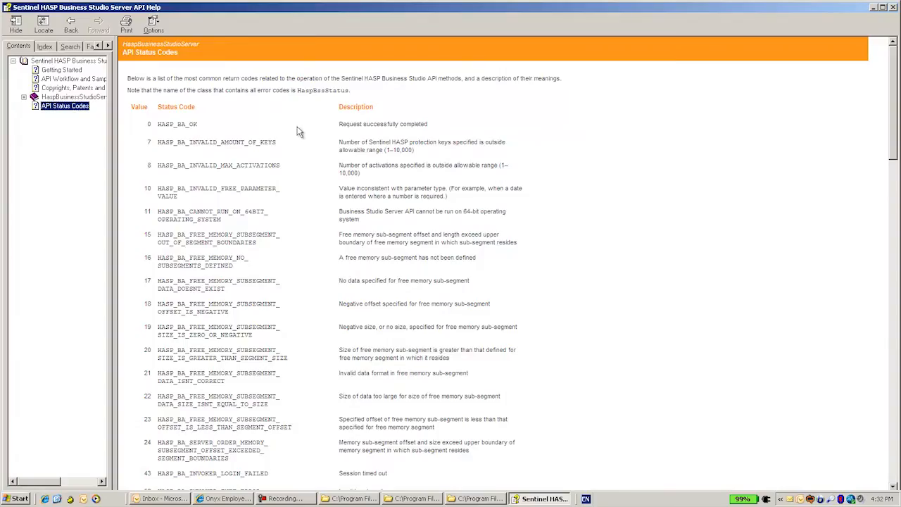
mouse_move(267, 133)
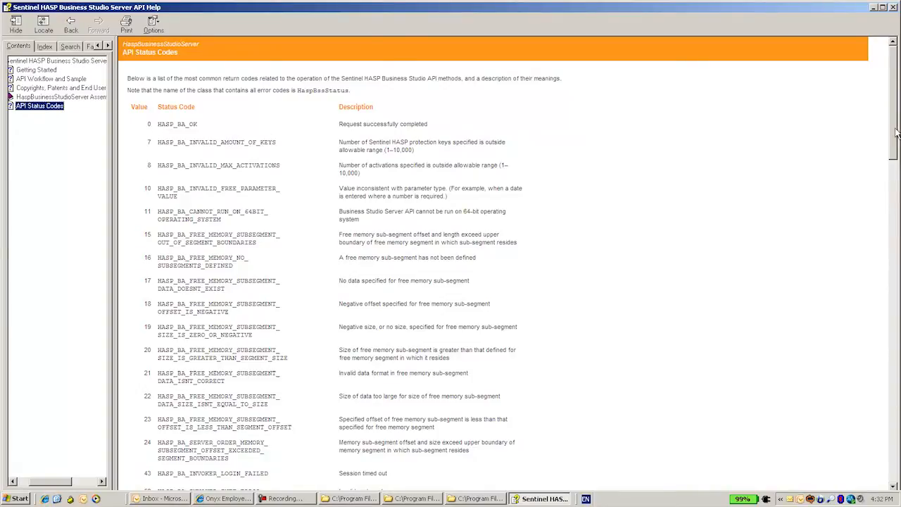
scroll(down, 3)
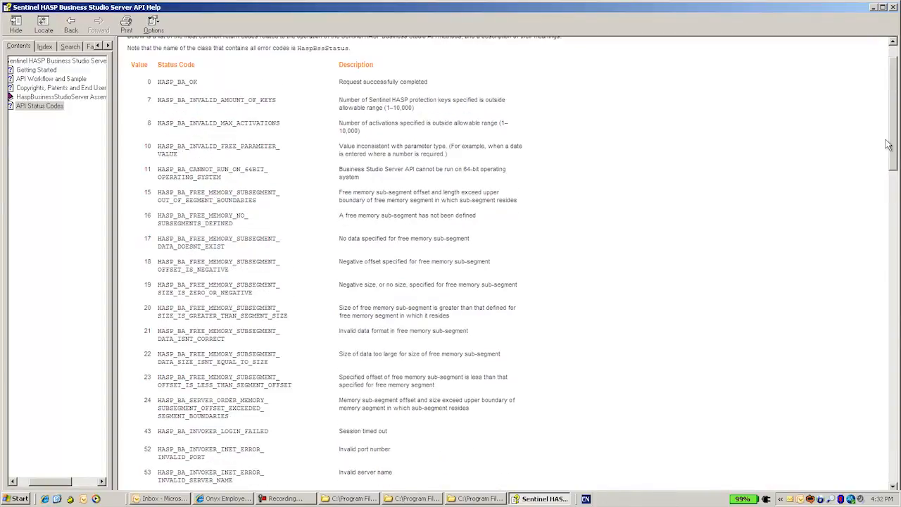
scroll(down, 3)
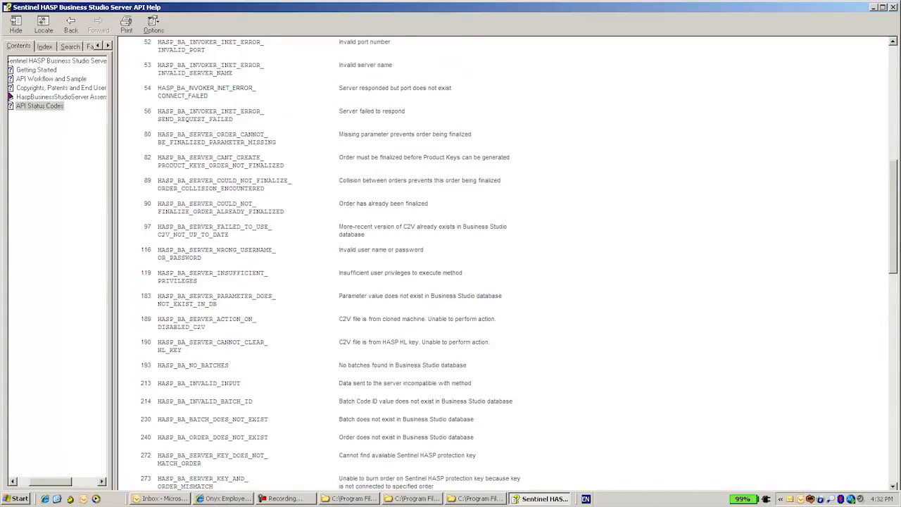
scroll(down, 3)
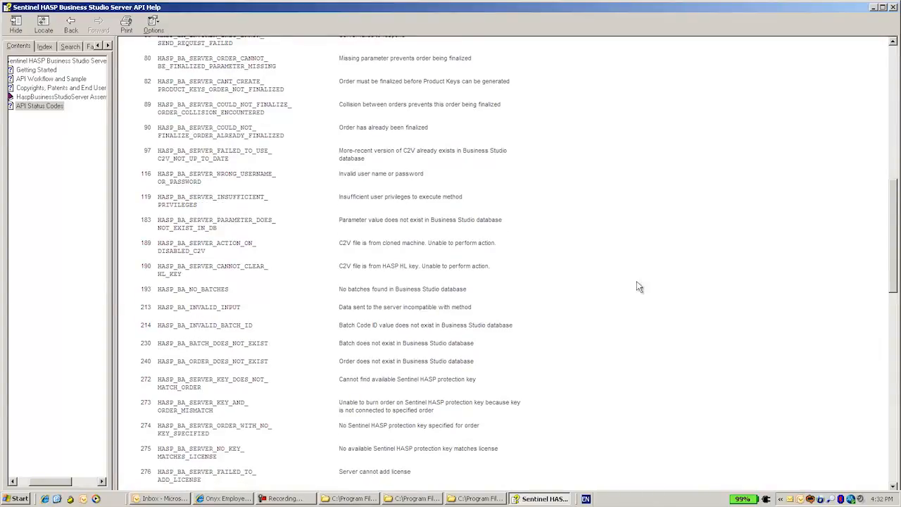
mouse_move(338, 247)
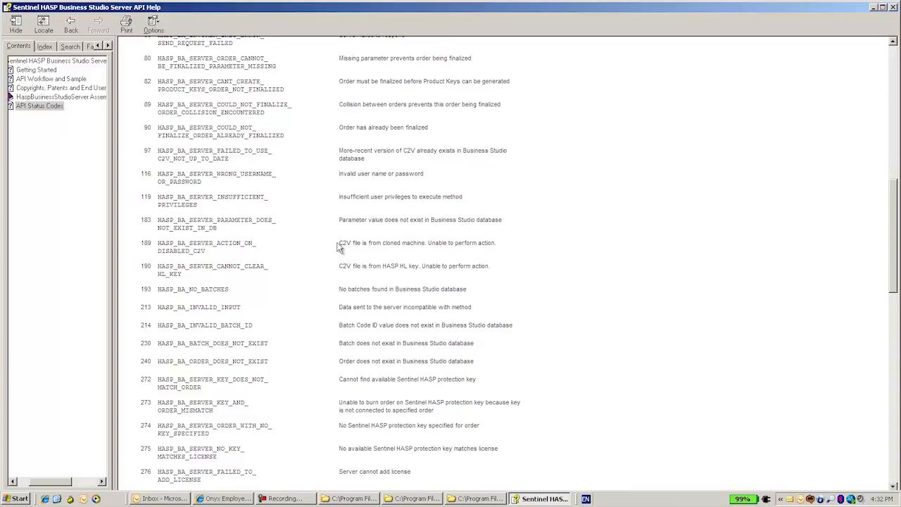
mouse_move(491, 241)
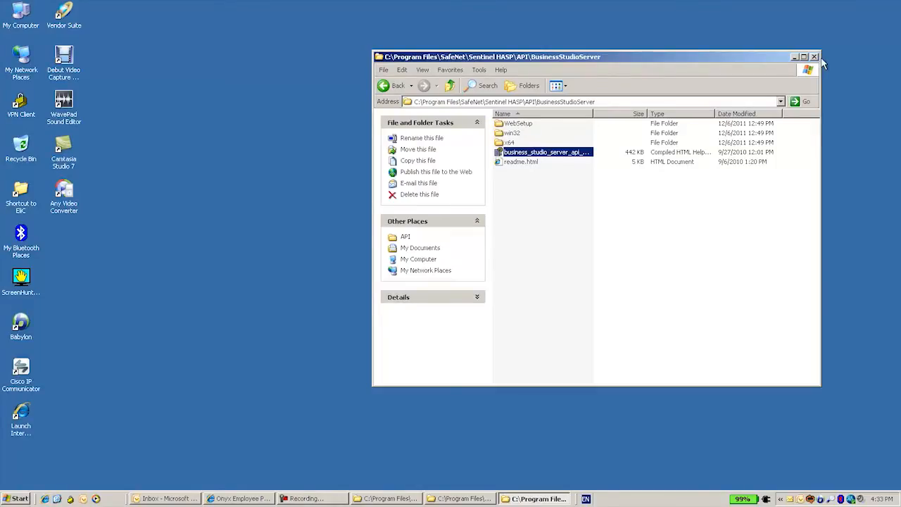
Close BusinessStudioServer, restore the Activation folder, and open activation_api_en-US.chm
click(796, 56)
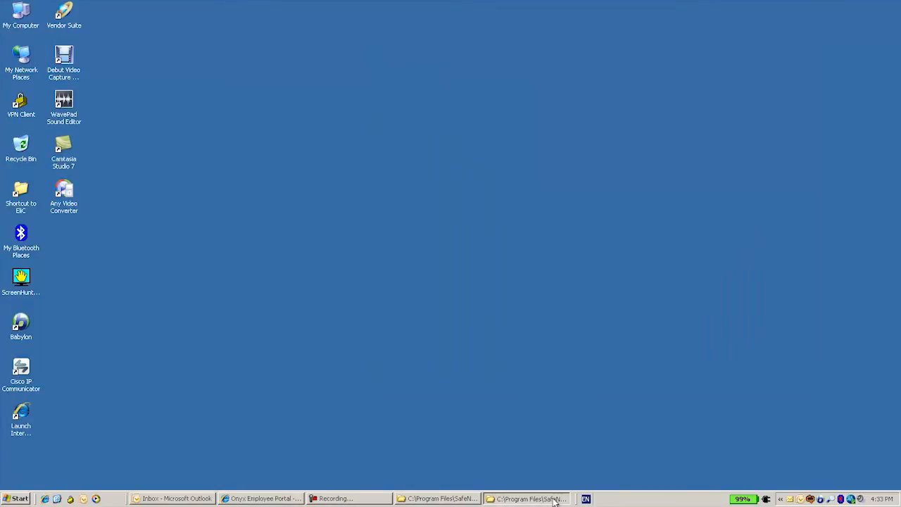
click(528, 498)
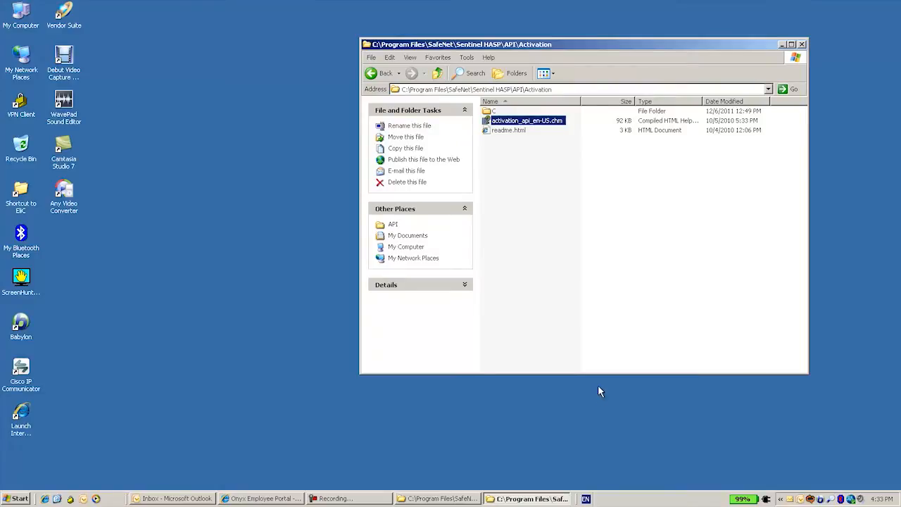
mouse_move(571, 227)
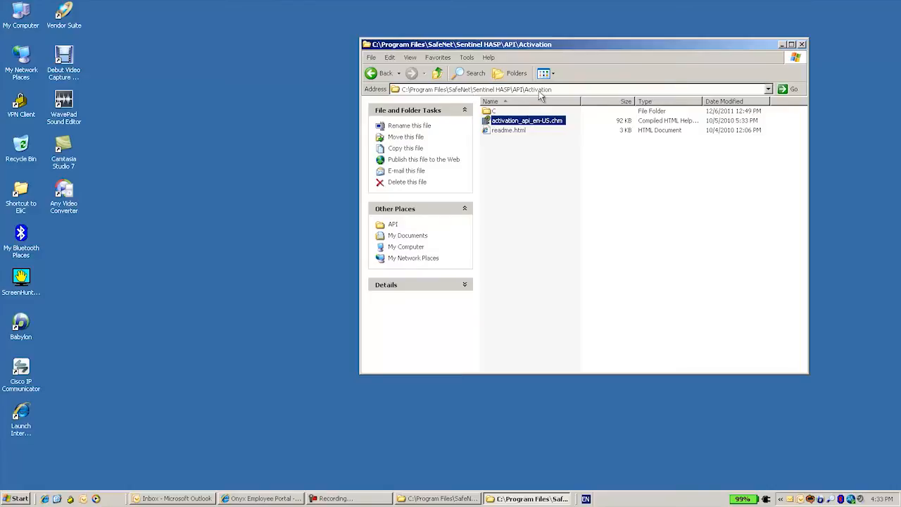
double_click(527, 121)
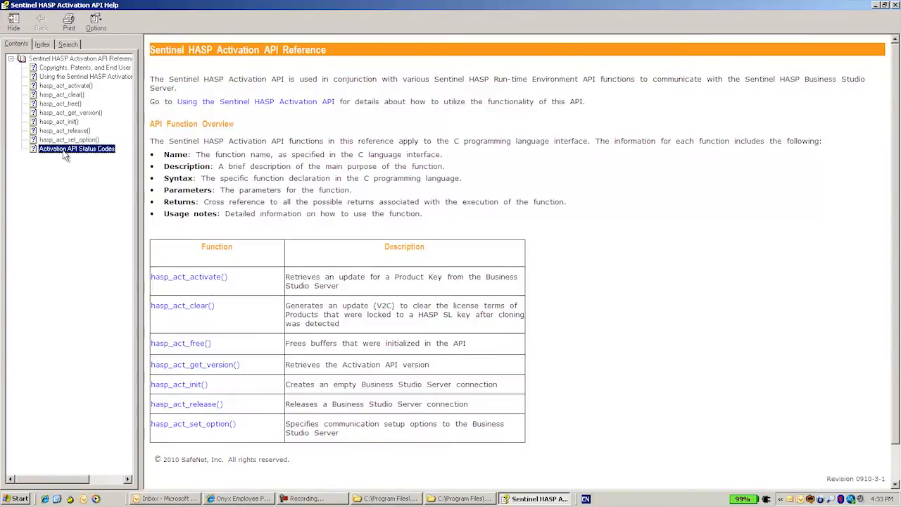
Show Activation API Status Codes and scroll past HASP_ACT_STATUS_OK entries
click(76, 148)
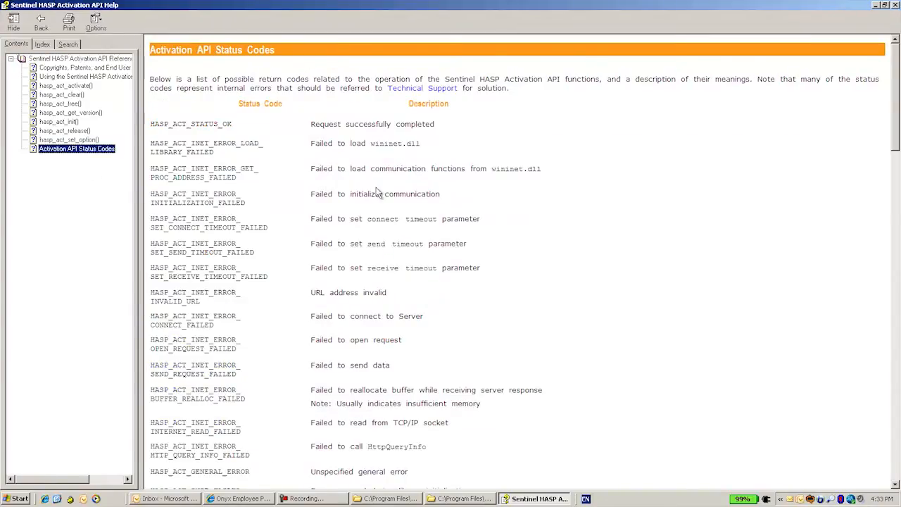
scroll(down, 3)
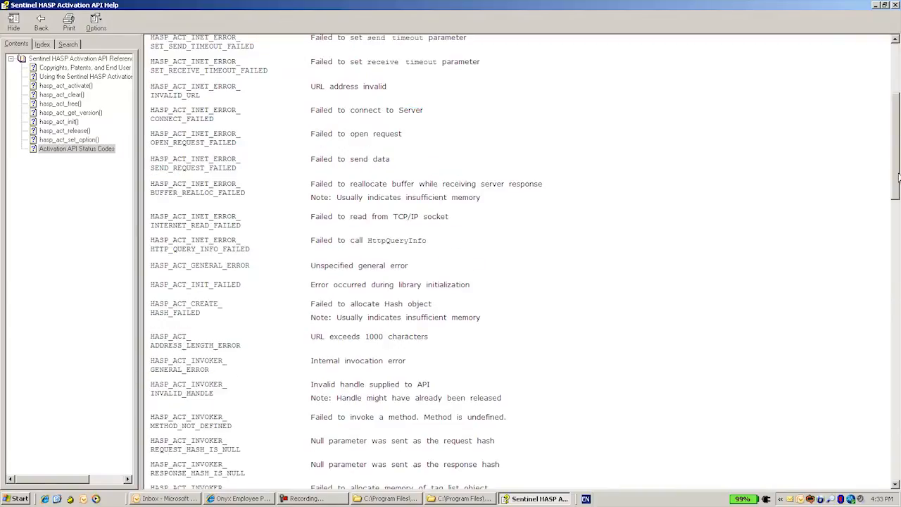
scroll(down, 3)
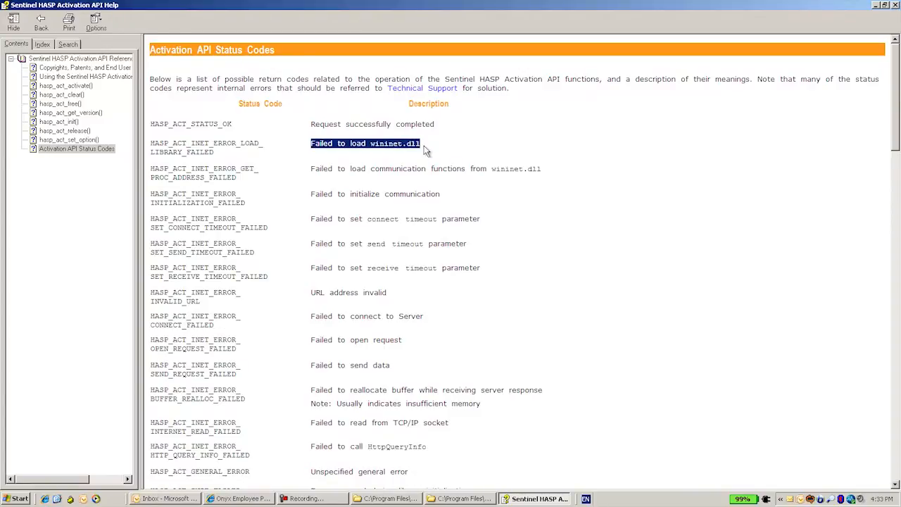
mouse_move(412, 157)
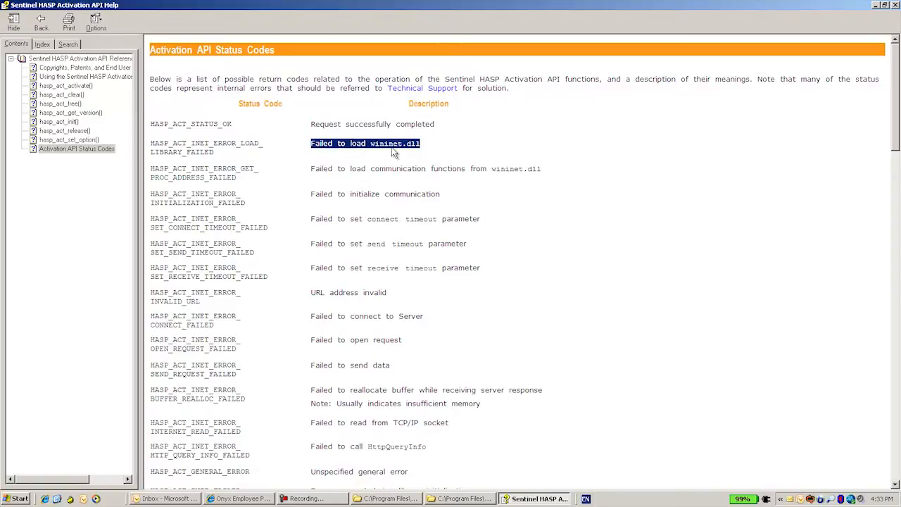
mouse_move(416, 153)
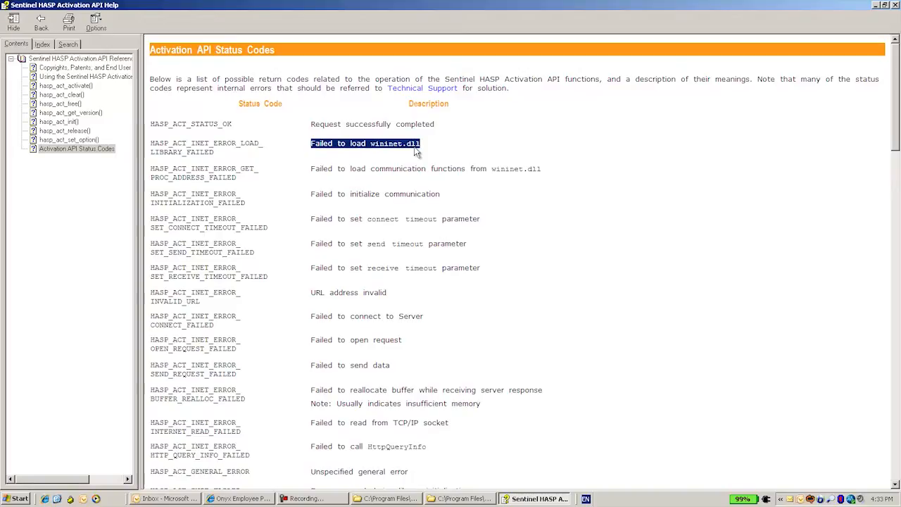
mouse_move(422, 153)
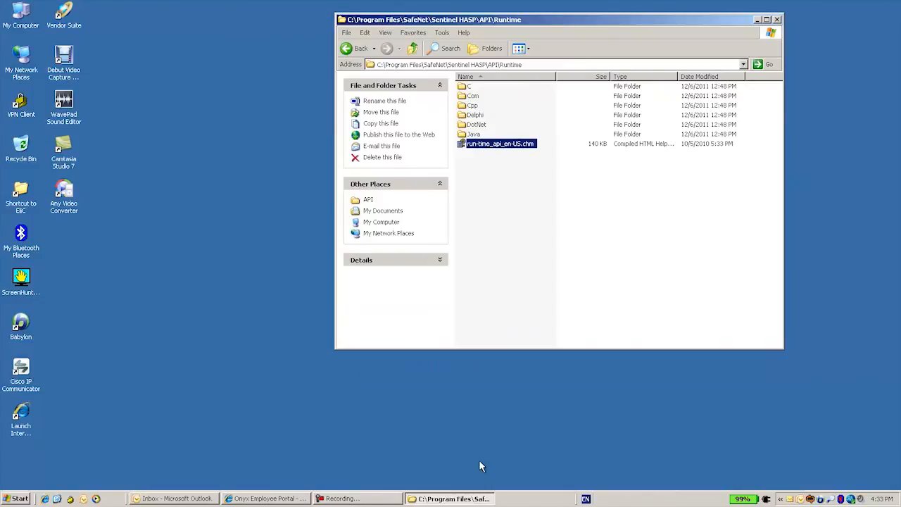
mouse_move(509, 74)
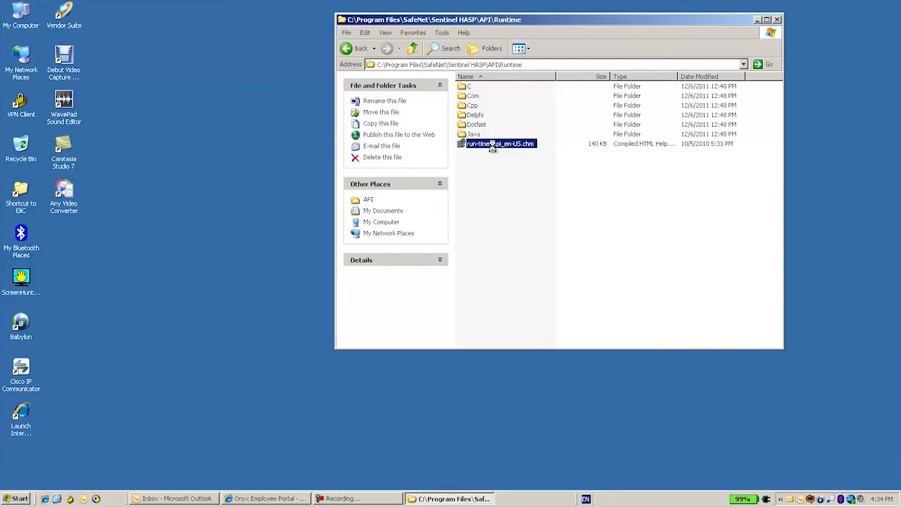
Open run-time_api_en-US.chm from the Runtime folder
double_click(500, 143)
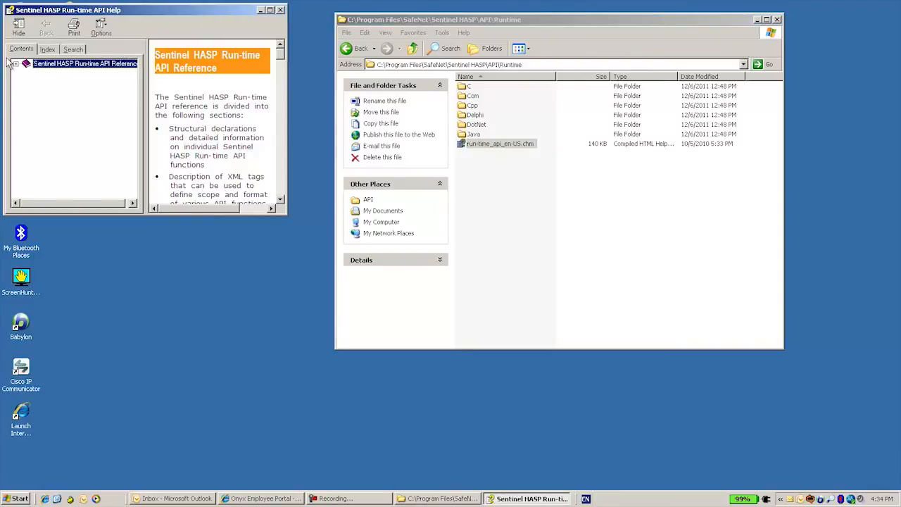
Expand the Contents tree, show API Status Codes, and scroll to codes 26-43
click(18, 63)
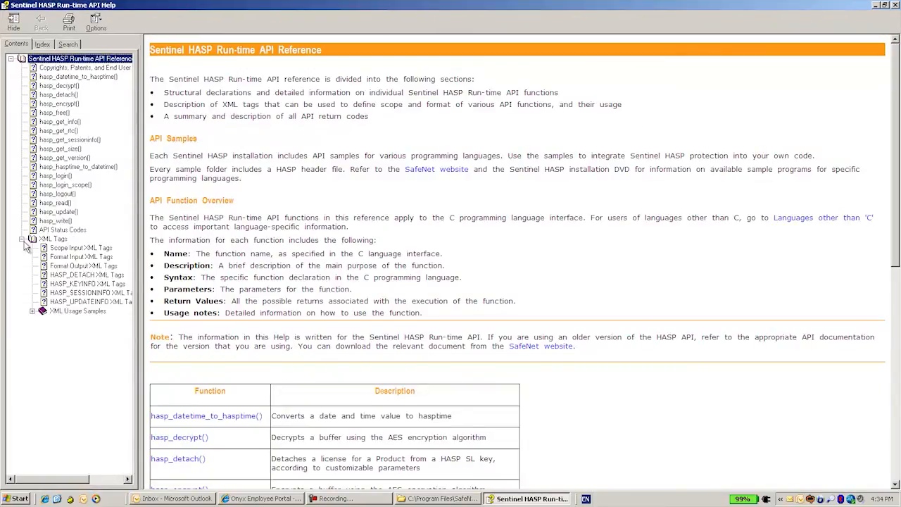
click(62, 230)
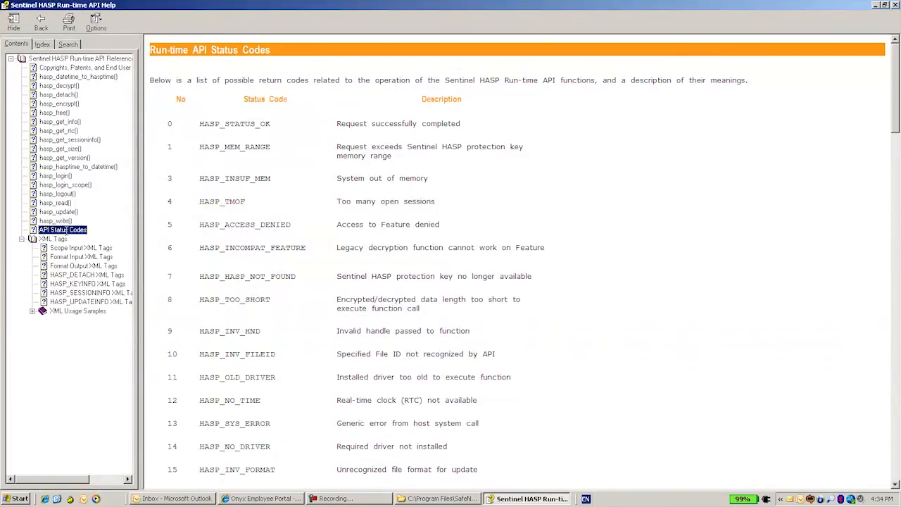
mouse_move(306, 217)
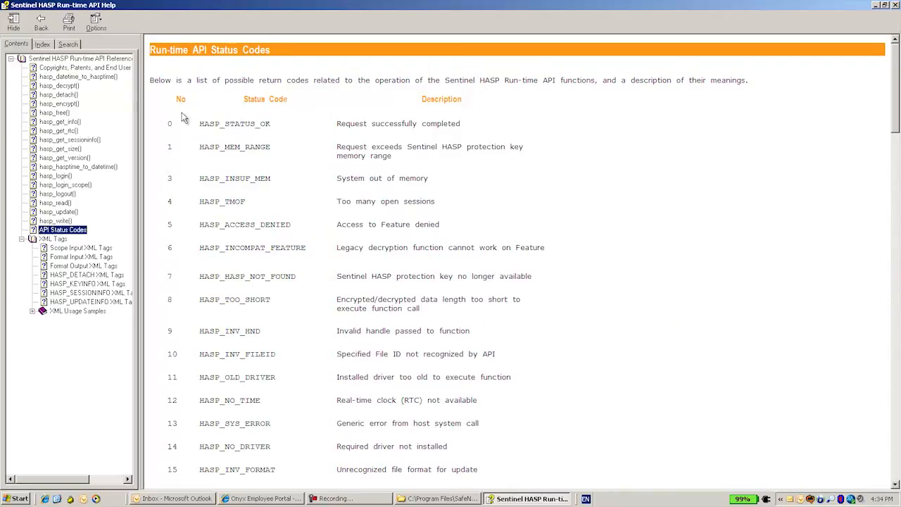
scroll(down, 3)
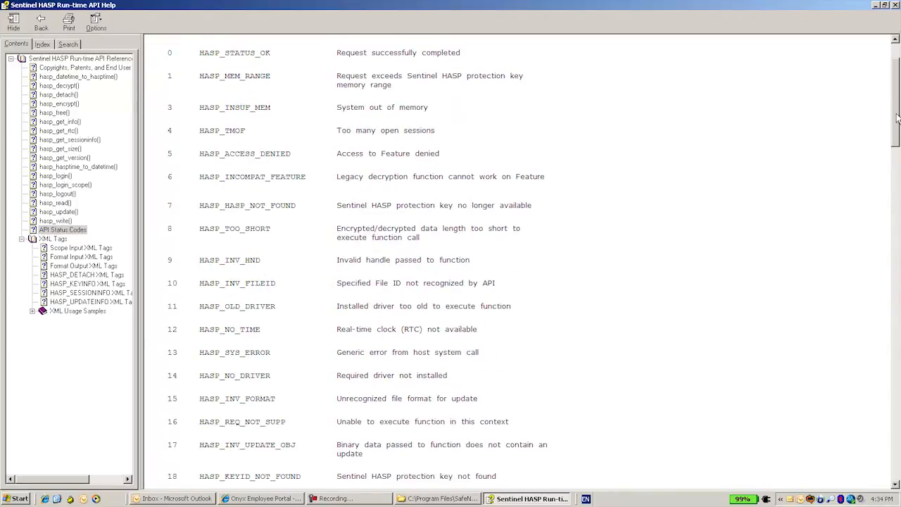
scroll(down, 3)
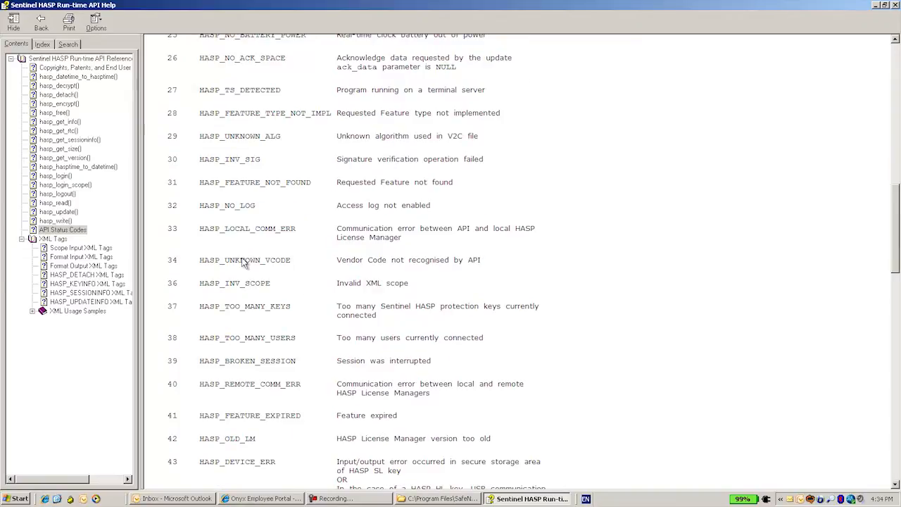